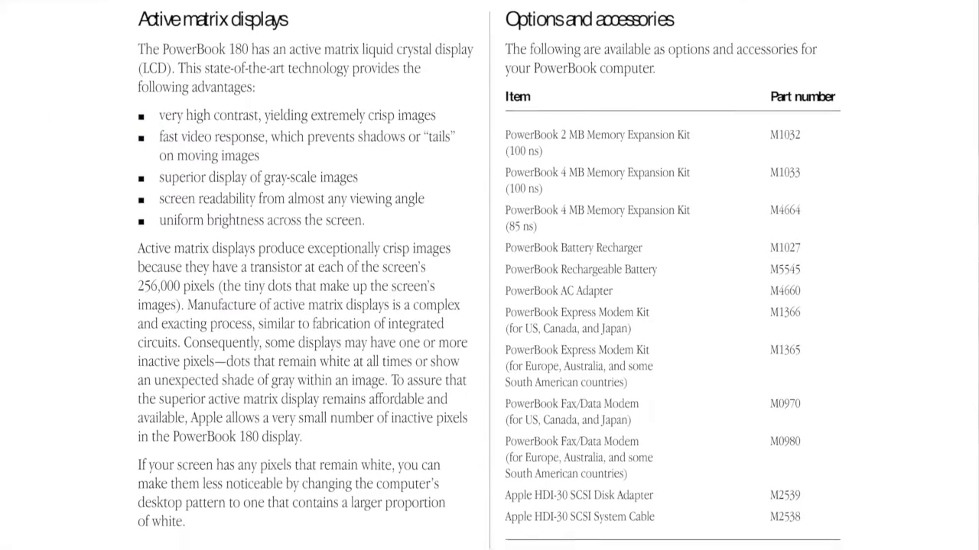
{"action": "scroll", "scroll_direction": "down", "scroll_amount": 3}
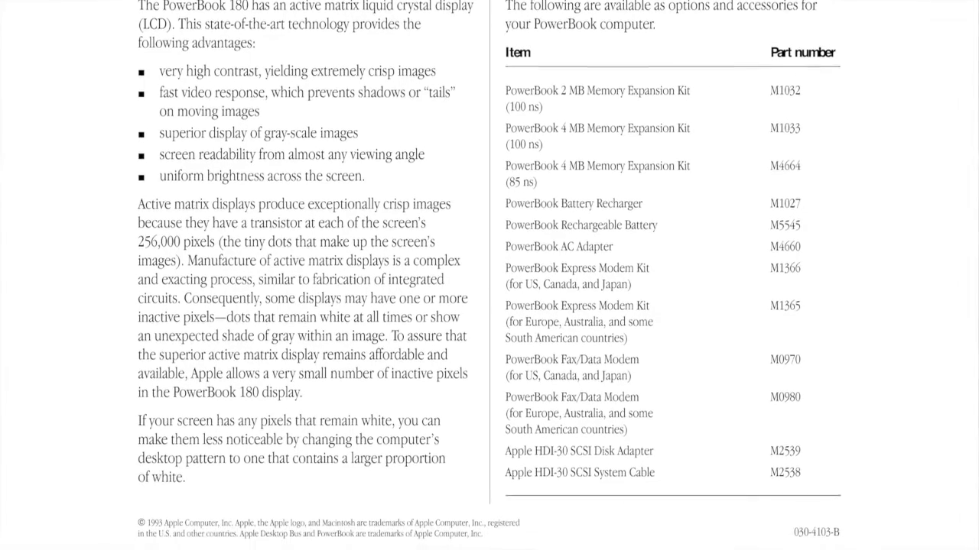